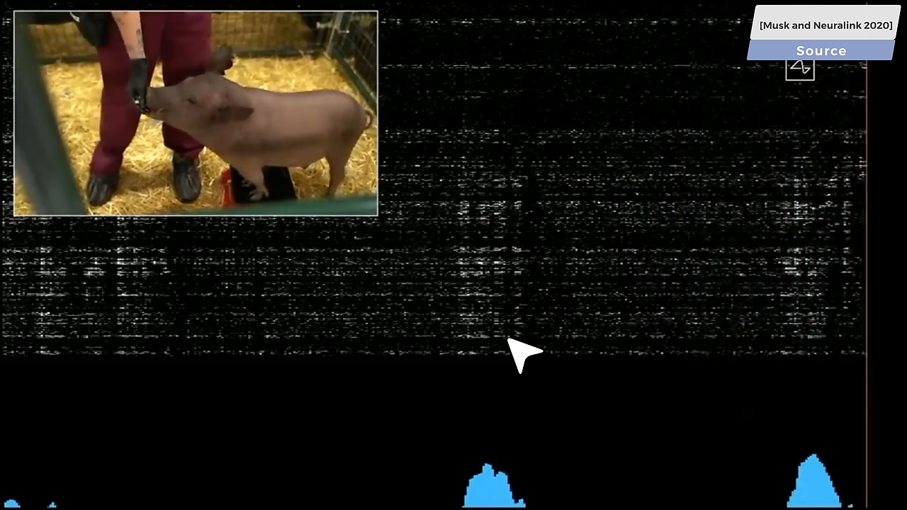
mouse_move(513, 493)
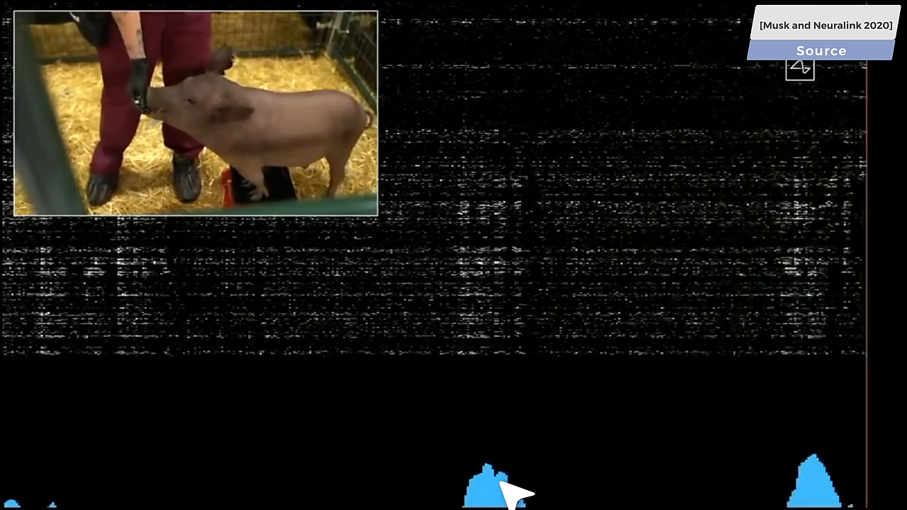
mouse_move(159, 125)
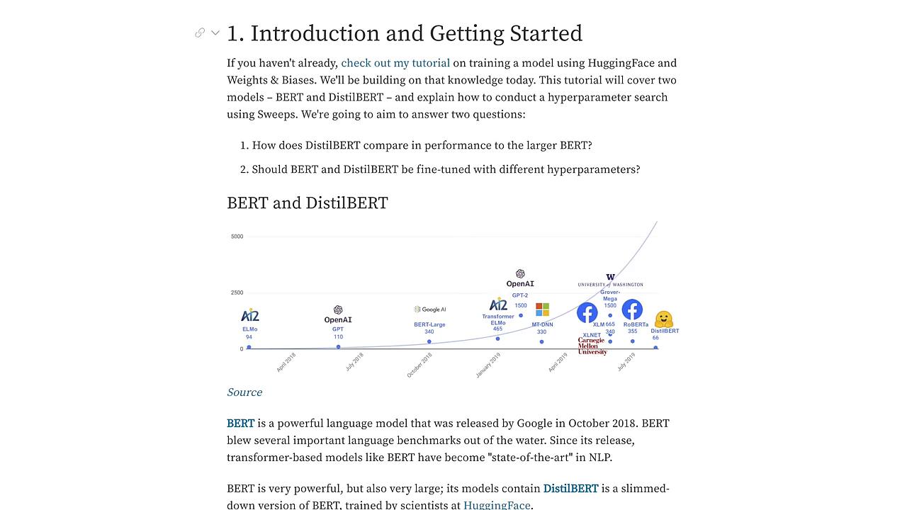
scroll("down", 3)
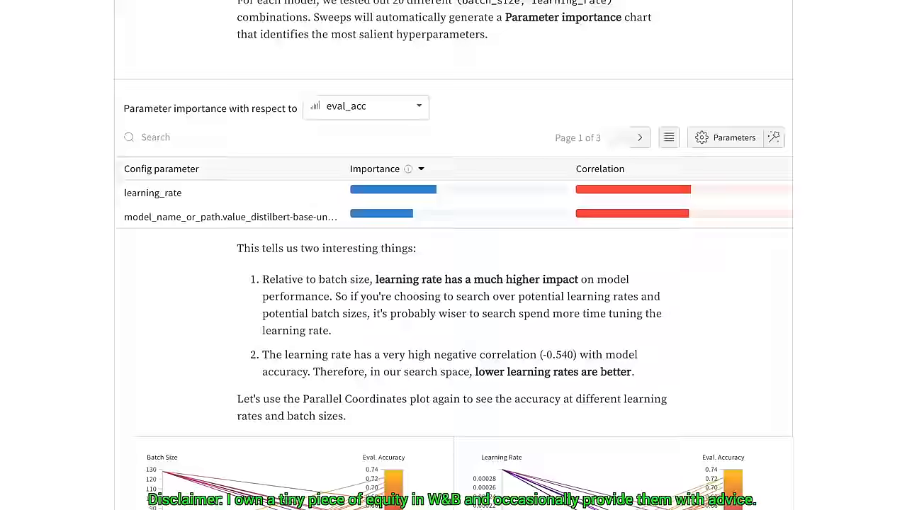
scroll("down", 3)
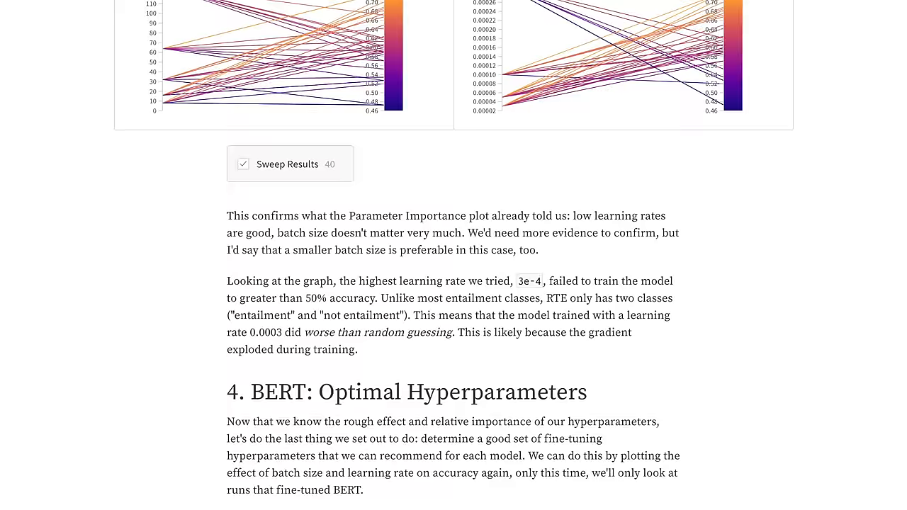
scroll("down", 3)
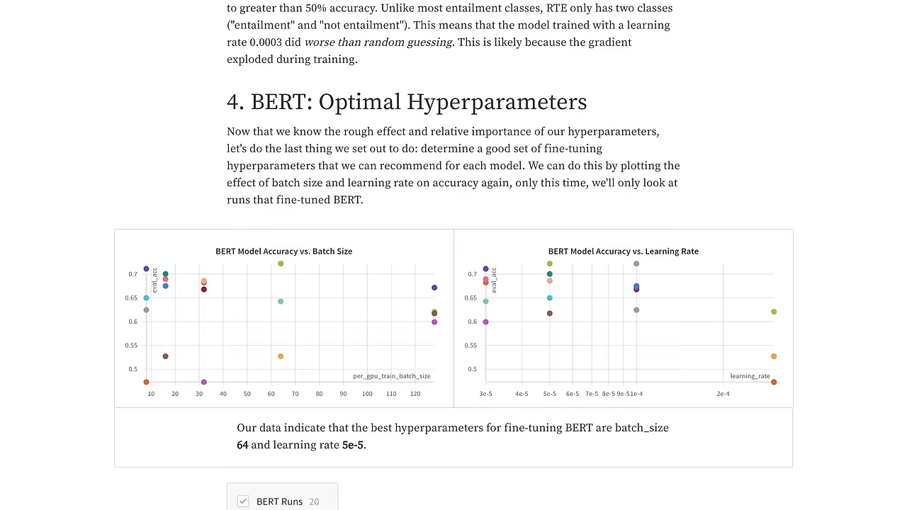